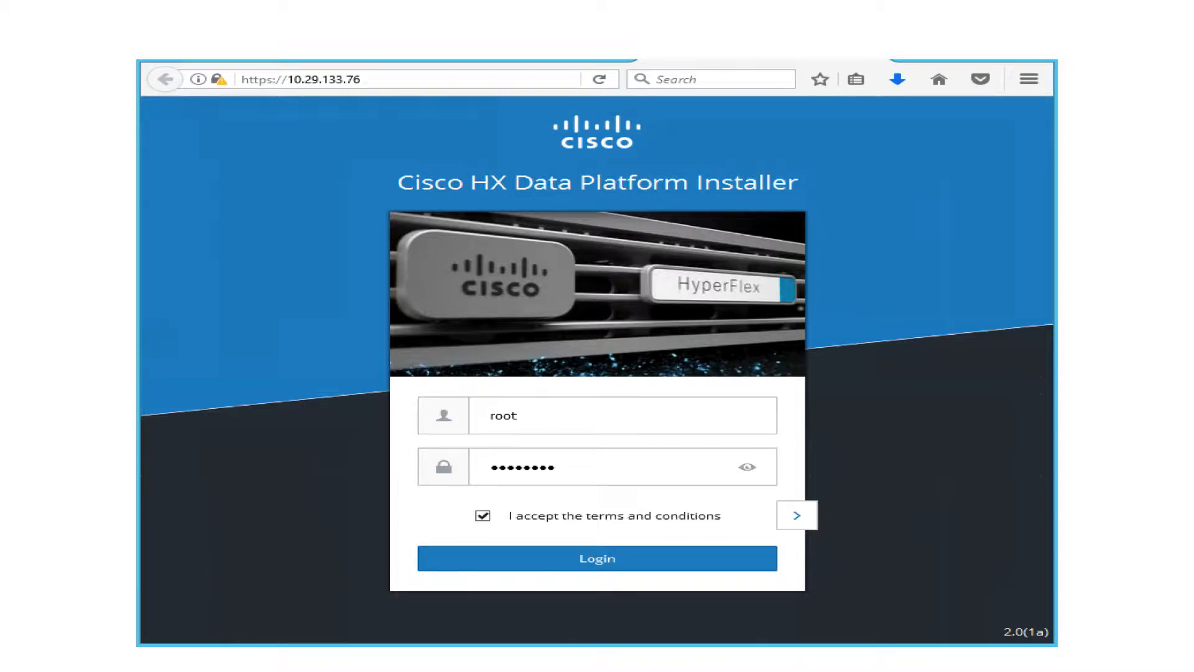
Log in as root, start Cluster Creation with UCSM, vCenter and hypervisor credentials, selecting Servers 5–7.
left_click(597, 558)
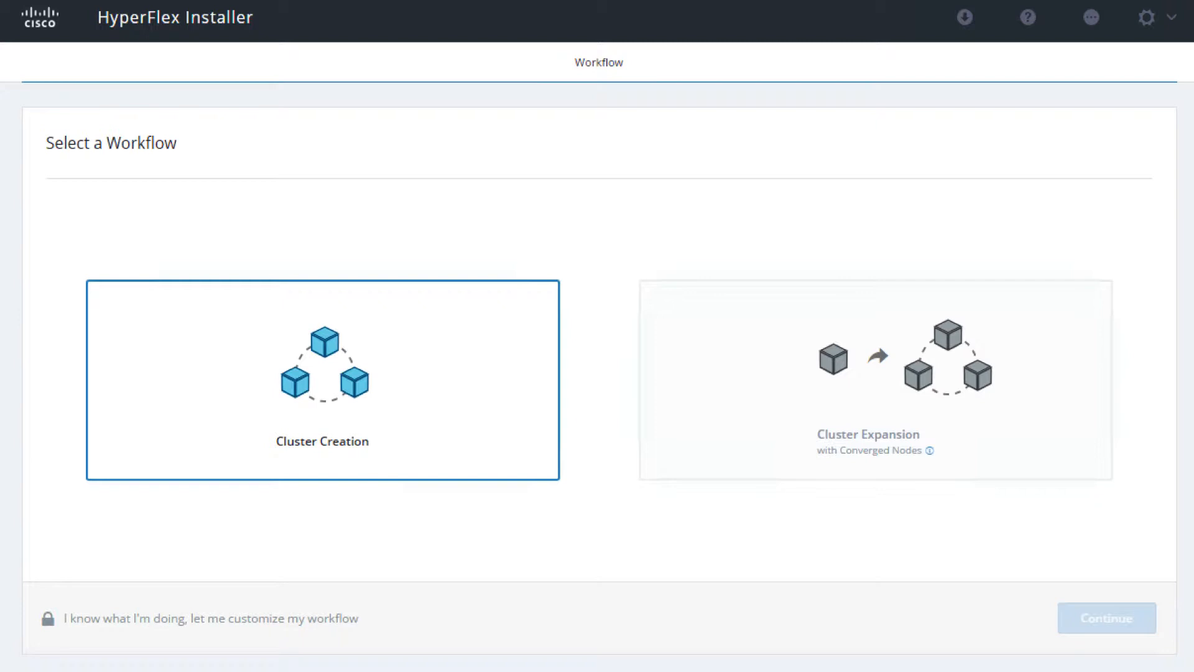
left_click(1107, 618)
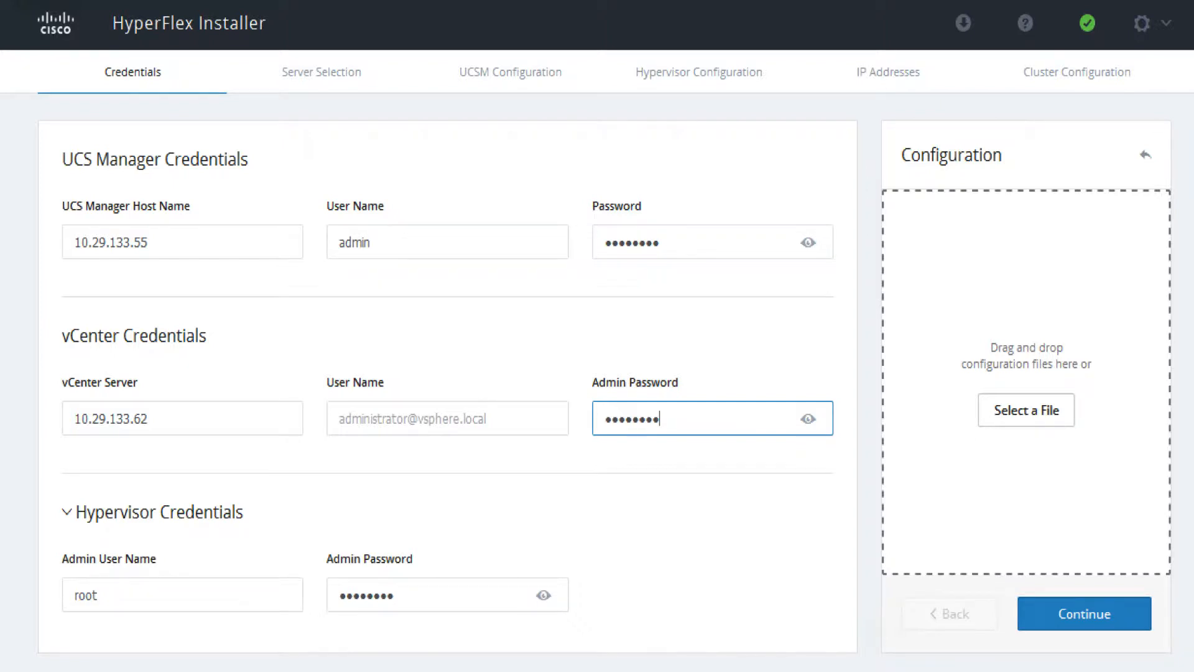
left_click(1085, 614)
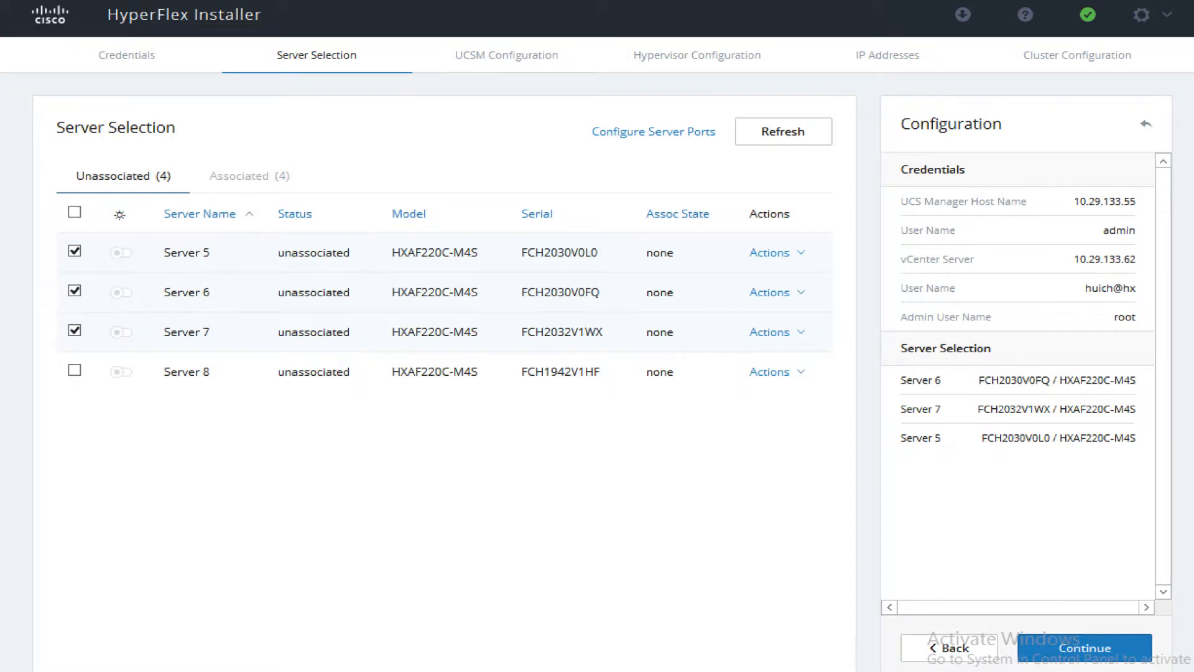
Enable FC storage with VSAN IDs 3049 and 3048, then fill hypervisor IPs and hostnames.
left_click(1088, 647)
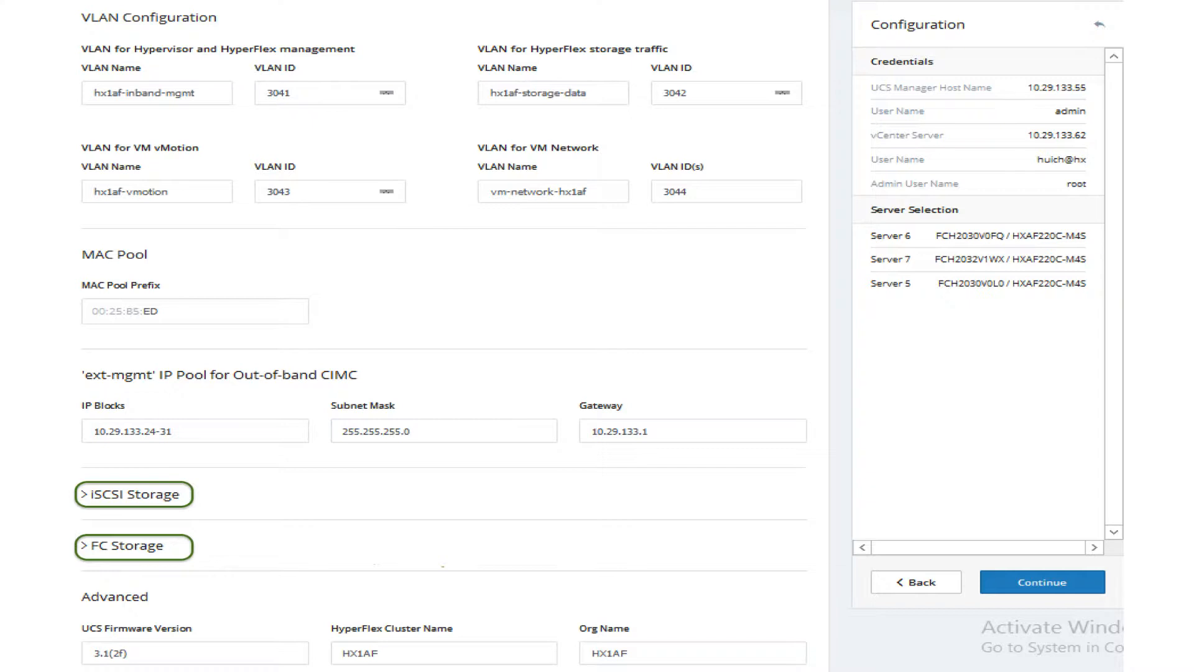
left_click(133, 547)
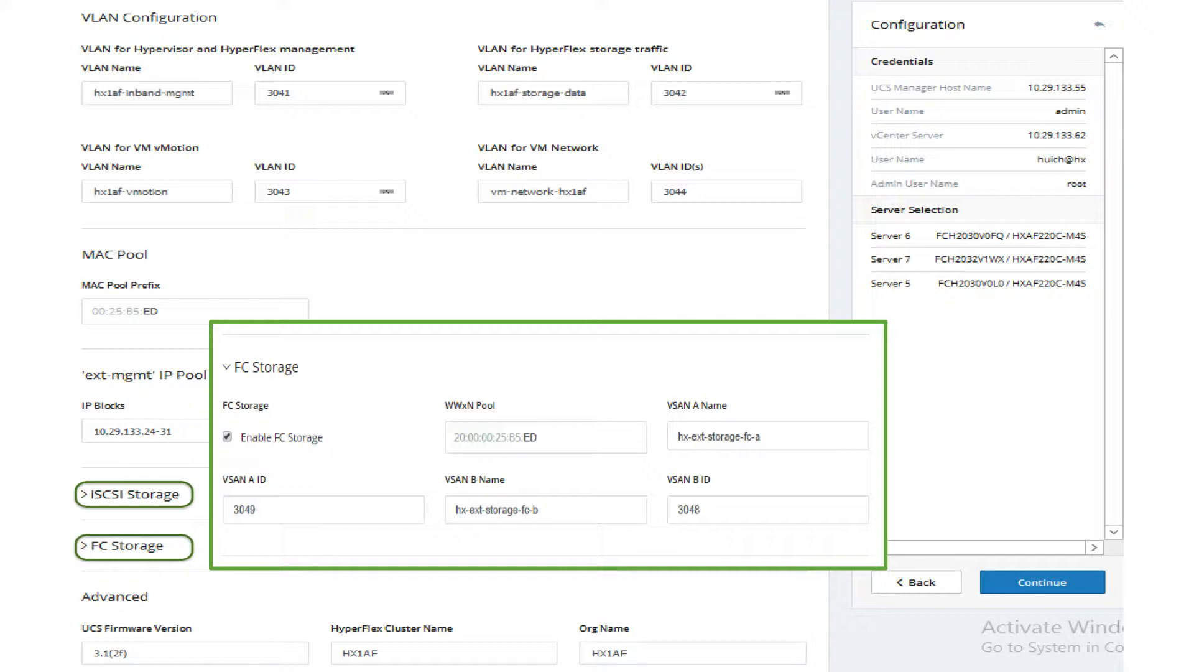
left_click(1043, 581)
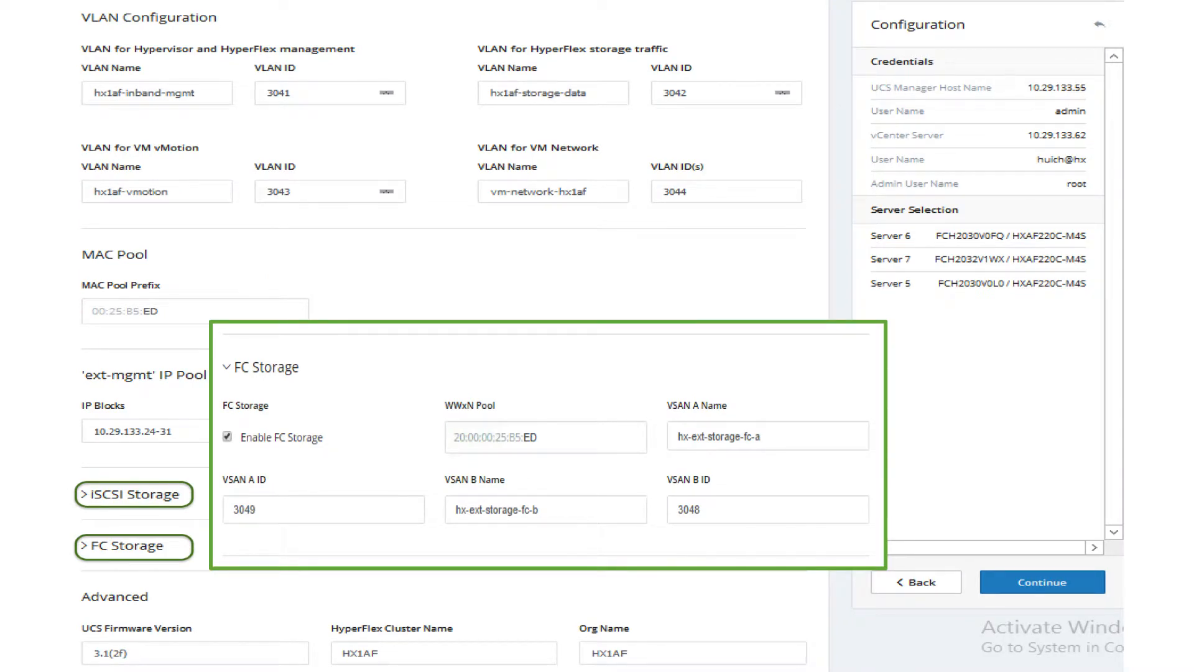
left_click(1043, 582)
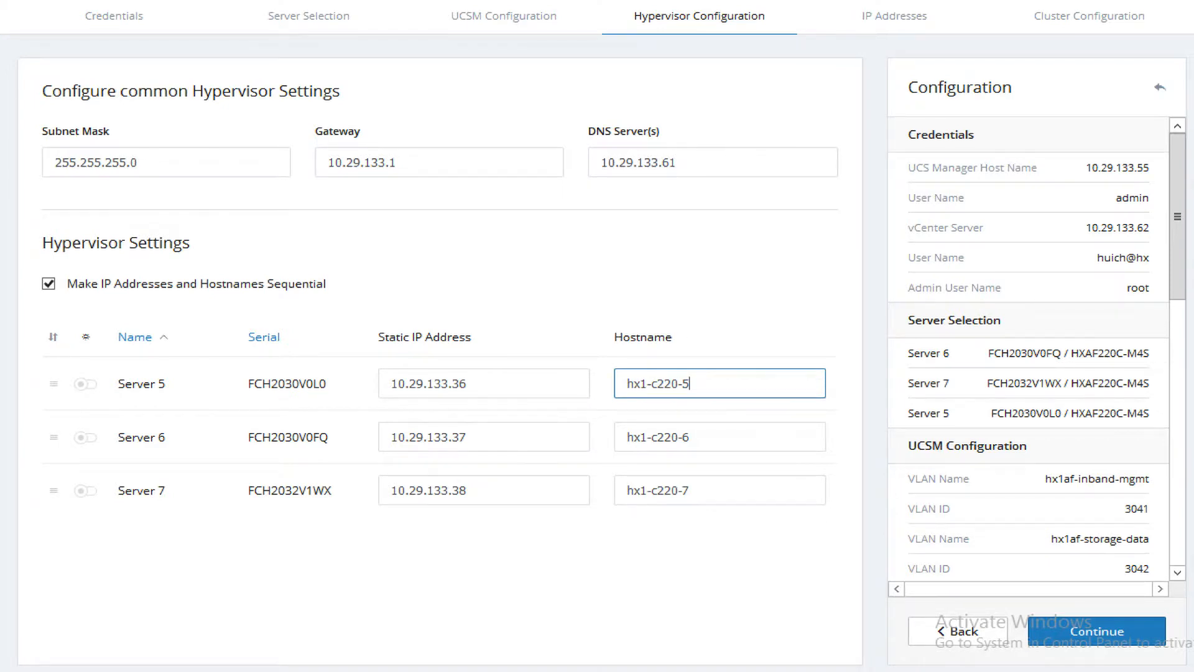
Assign management and data IPs, then configure cluster HX1AF in datacenter HXDC with DNS, NTP, Pacific time.
left_click(1099, 631)
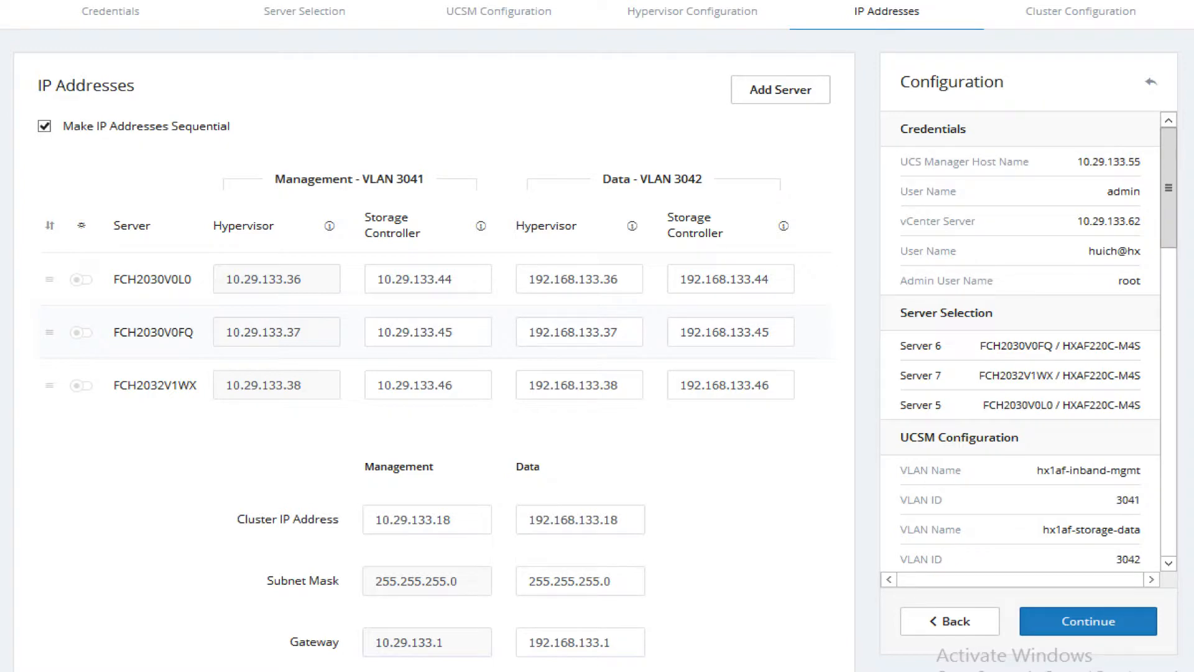
left_click(1088, 621)
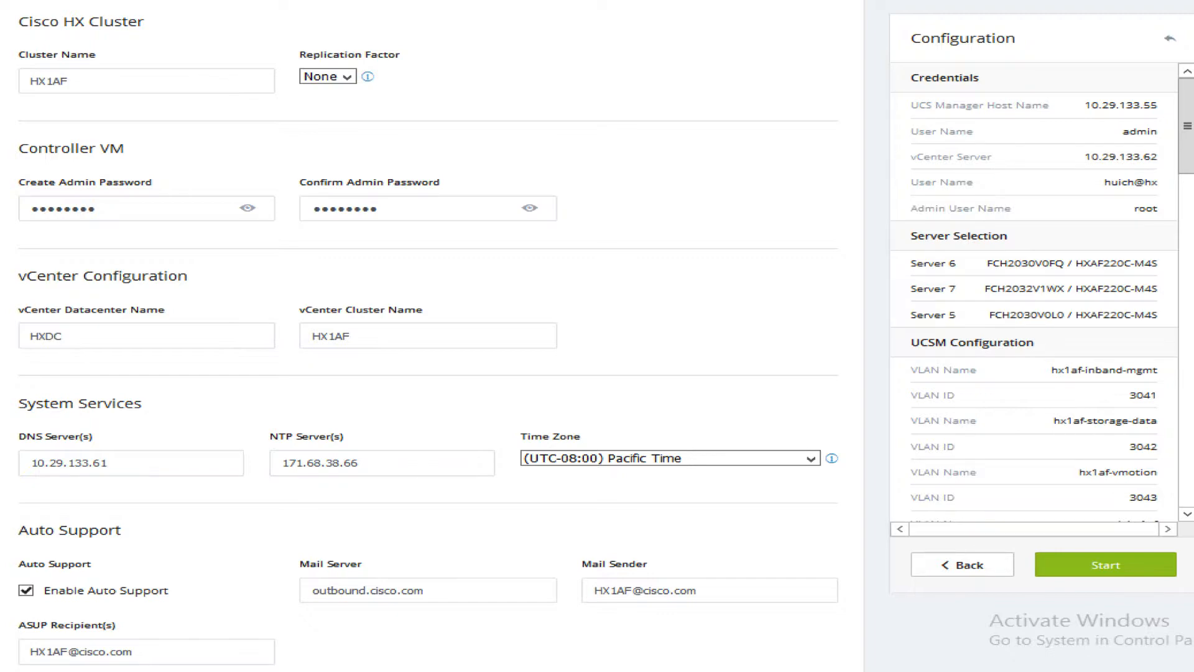
Enable jumbo frames and disk partition cleanup under Advanced Configuration and start deployment.
scroll("down", 3)
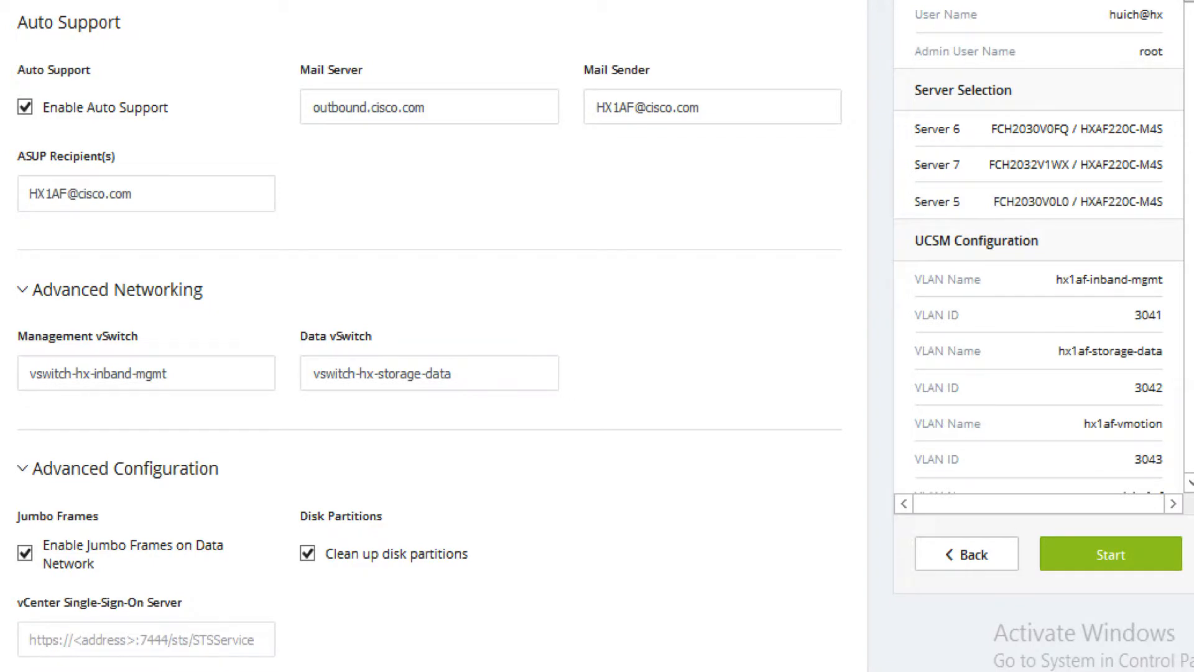
left_click(1111, 553)
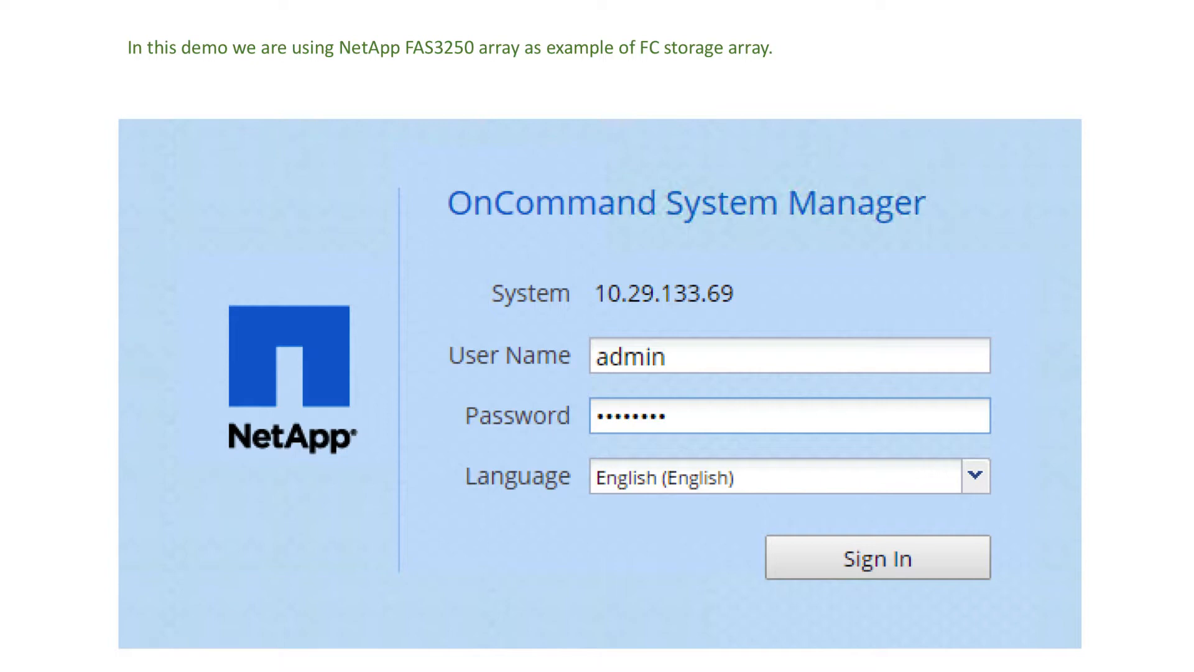
Sign in to NetApp and define LUN lun_hx1, 120 GB for VMware, on /vol/vol_fc.
left_click(876, 560)
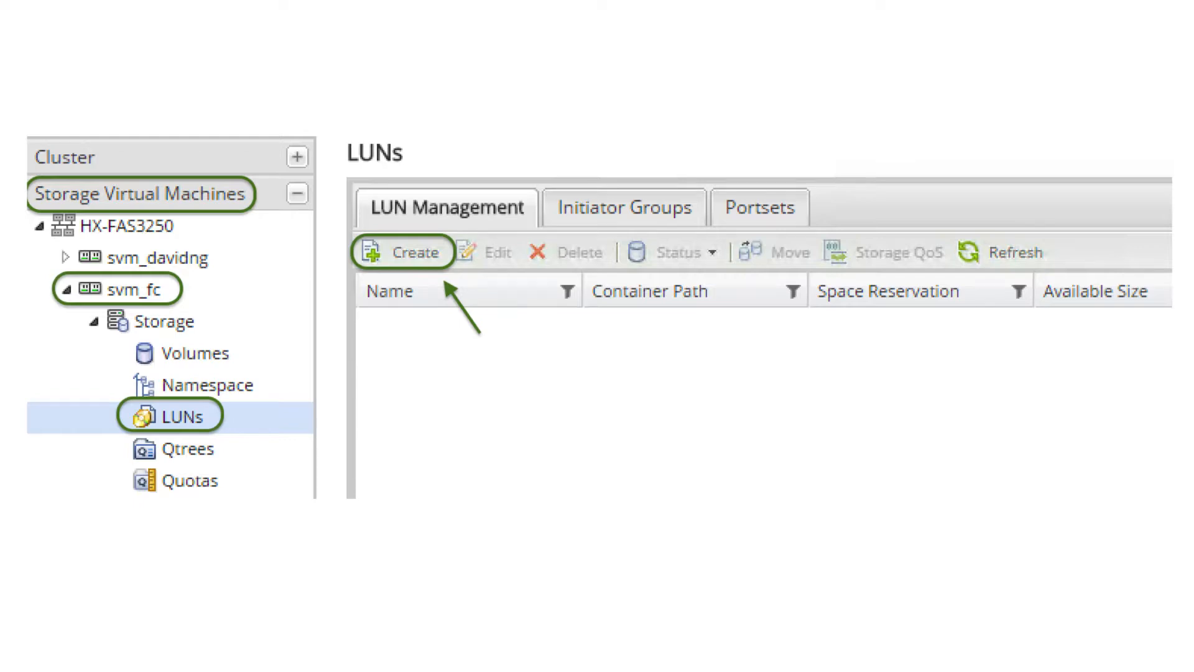
left_click(402, 252)
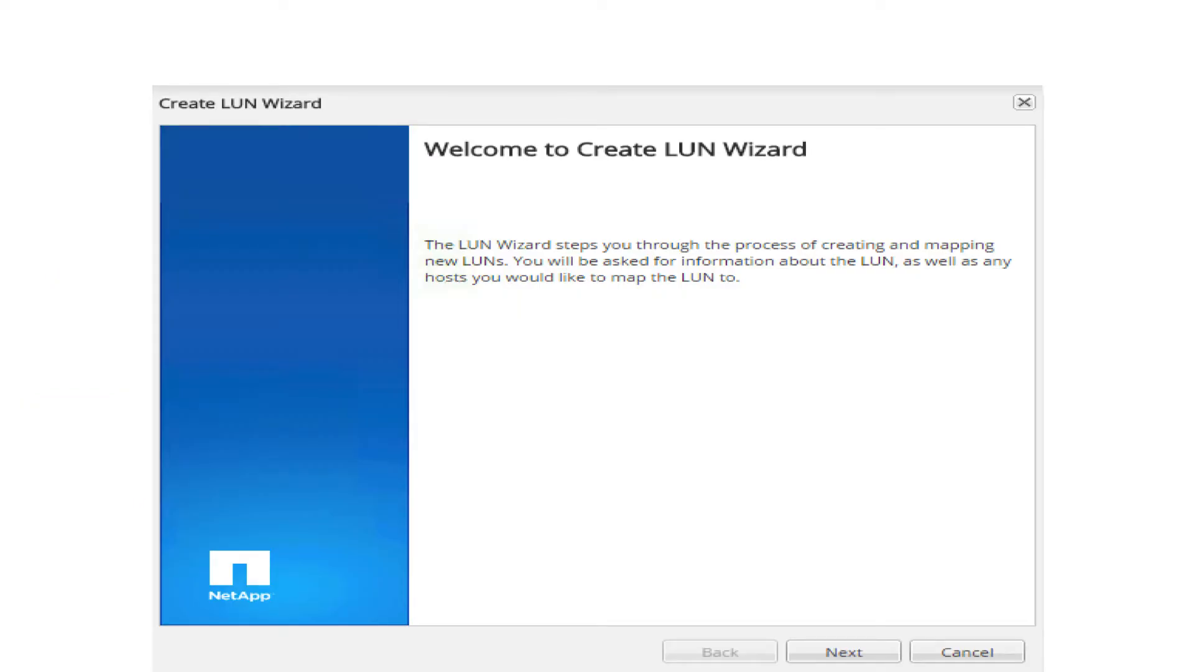
left_click(843, 668)
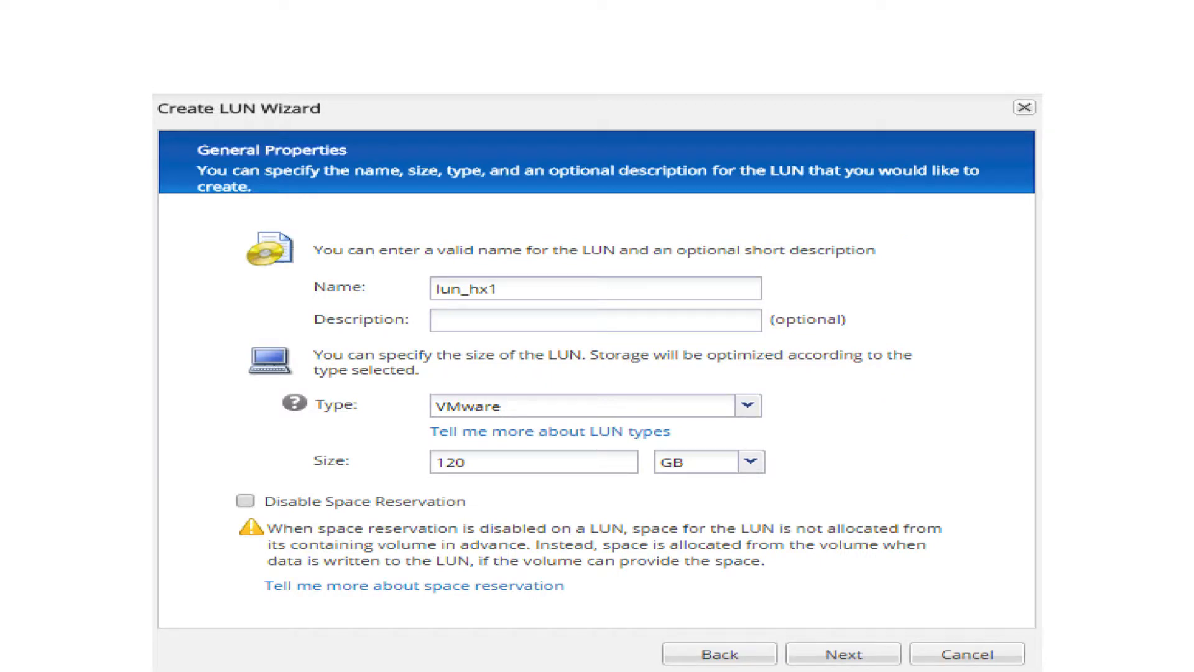
left_click(847, 653)
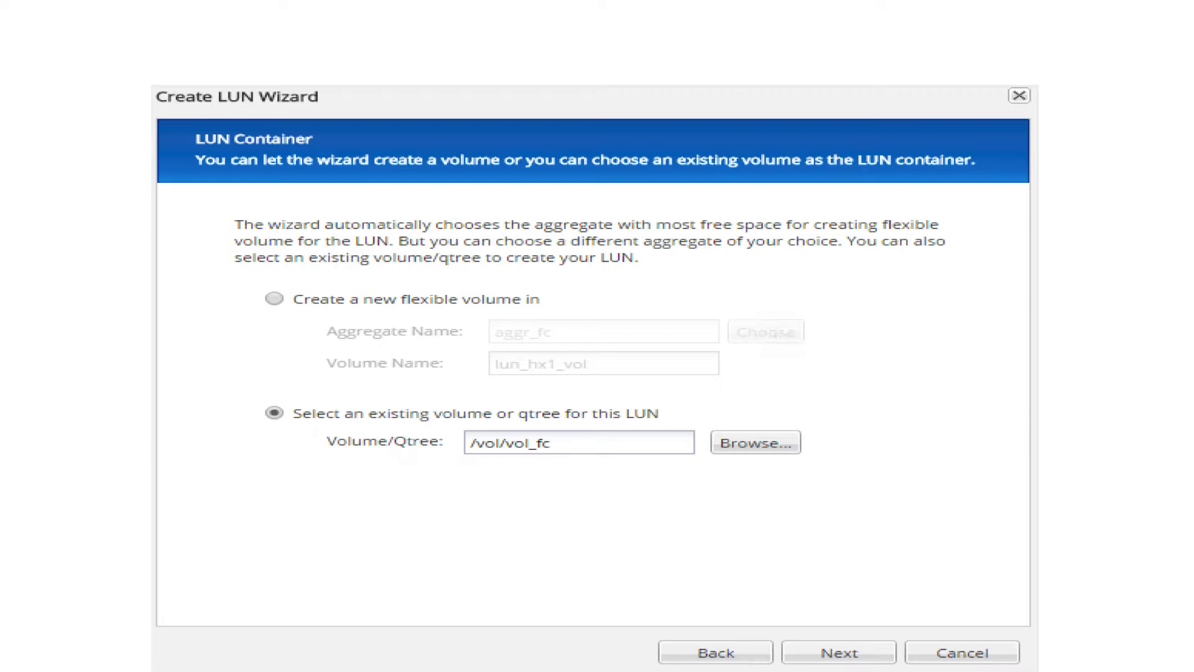
left_click(850, 652)
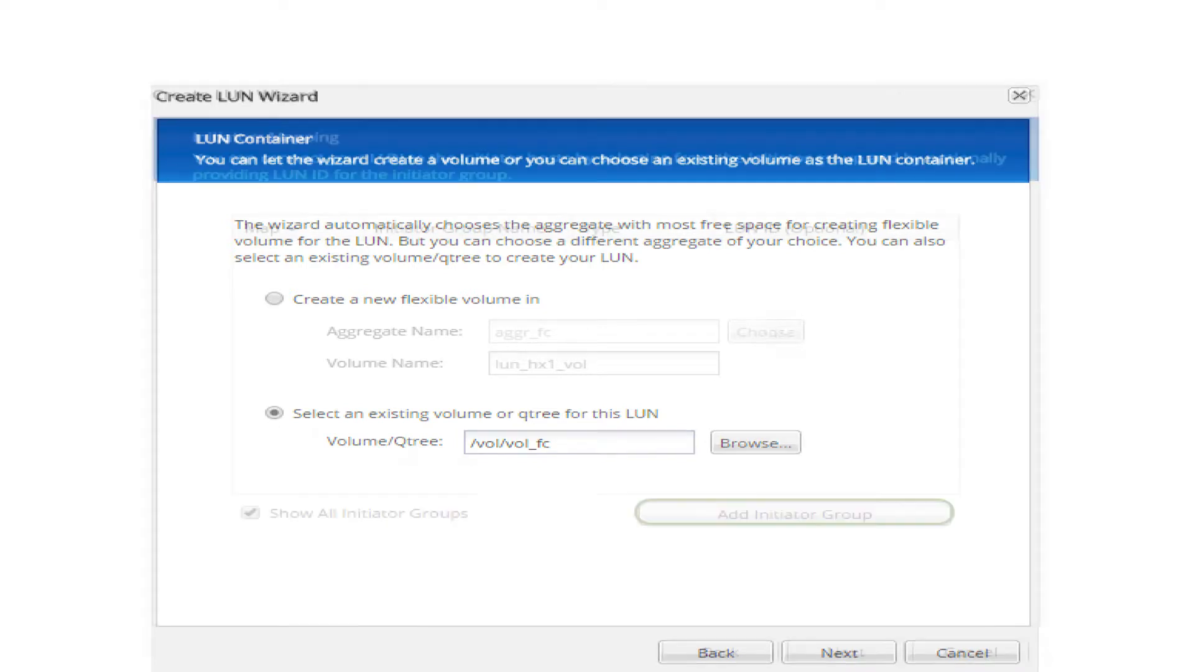
Add initiator group HX1AF, map lun_hx1 to it, and finish the LUN wizard.
left_click(834, 652)
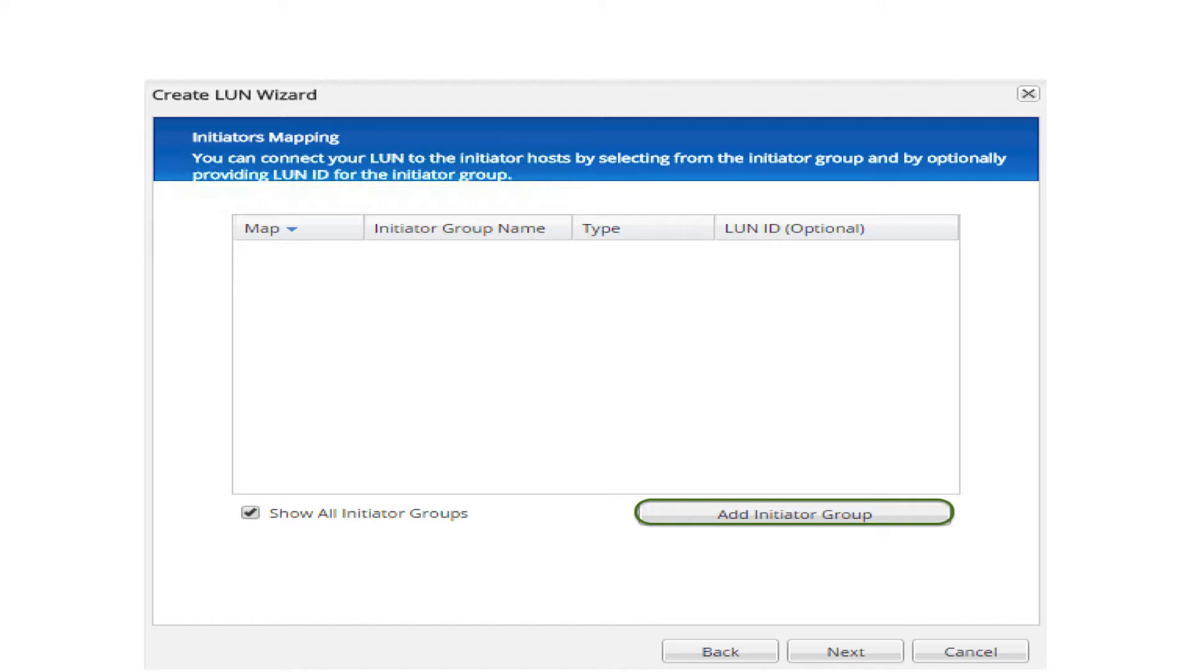
left_click(795, 531)
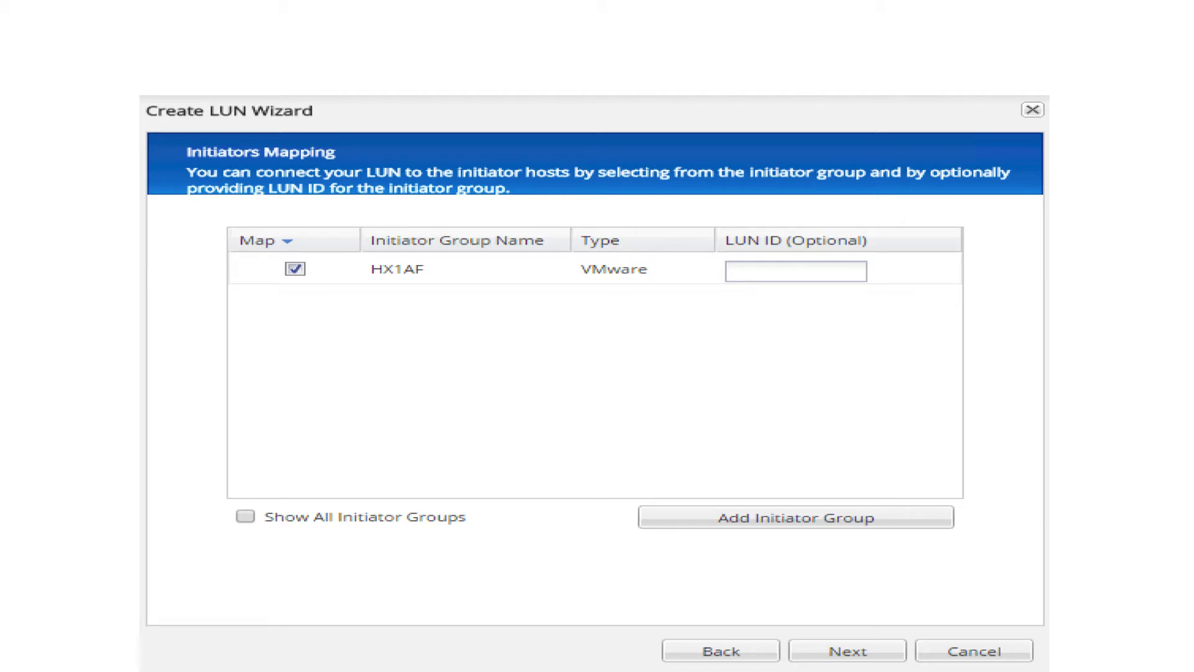
left_click(847, 667)
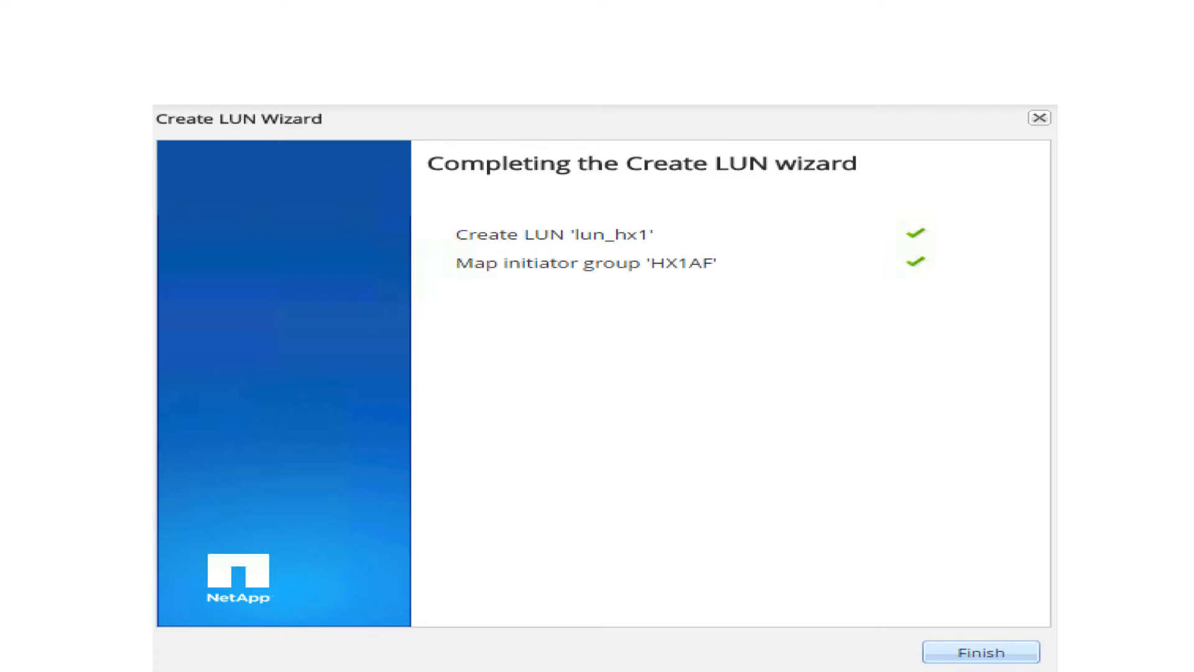
left_click(980, 652)
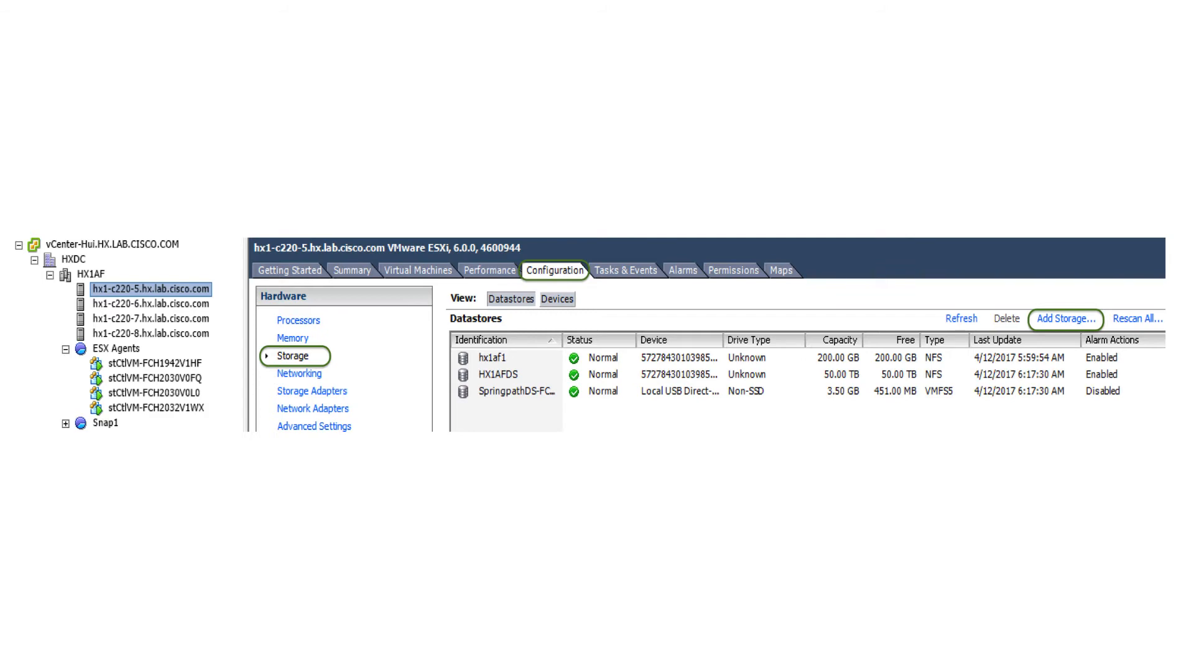
Add VMFS datastore HX1AF_FC_NTP1 to hx1-c220-5 on the 120 GB NETAPP disk, maximum space.
left_click(1066, 319)
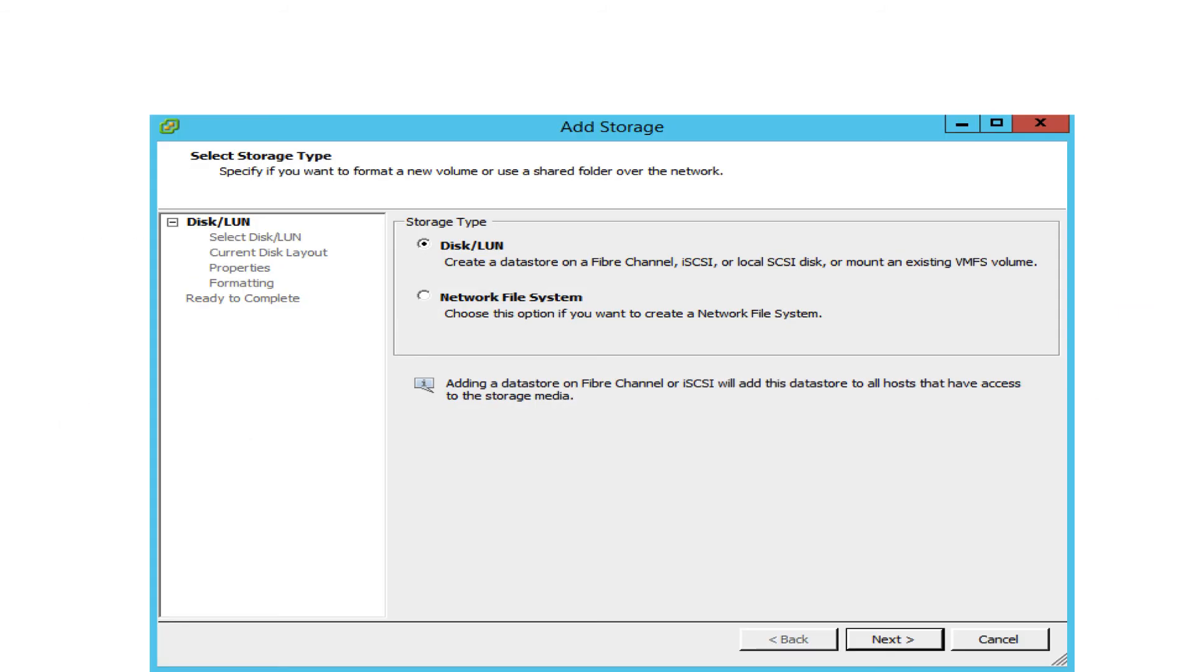
left_click(900, 657)
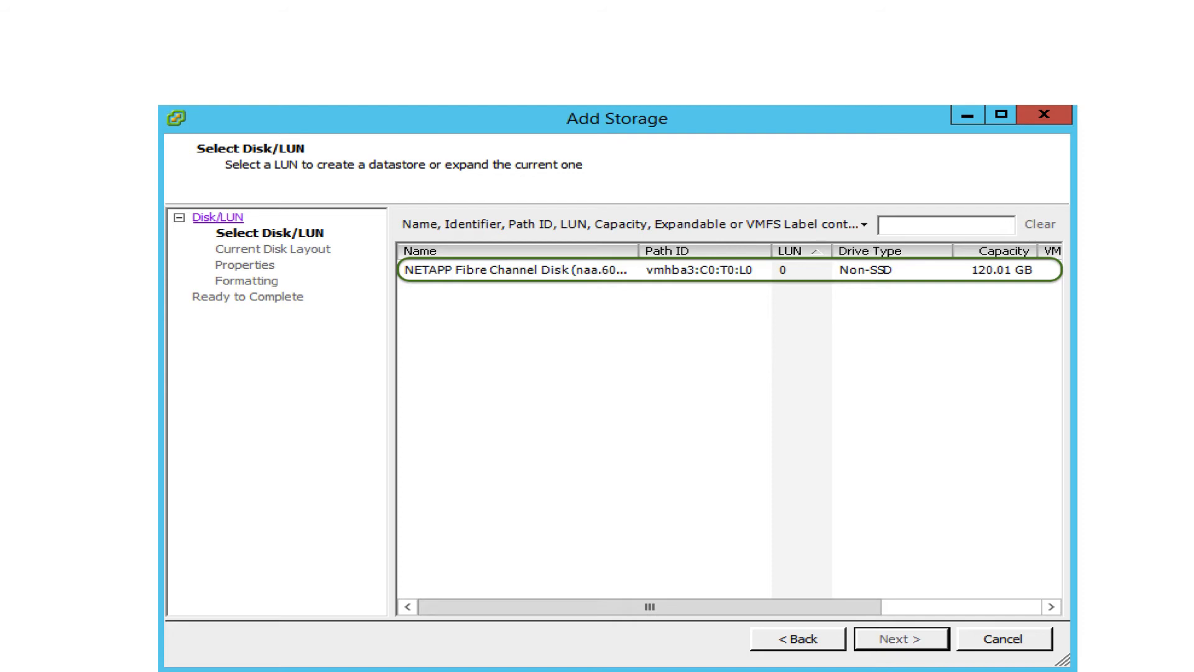
left_click(901, 655)
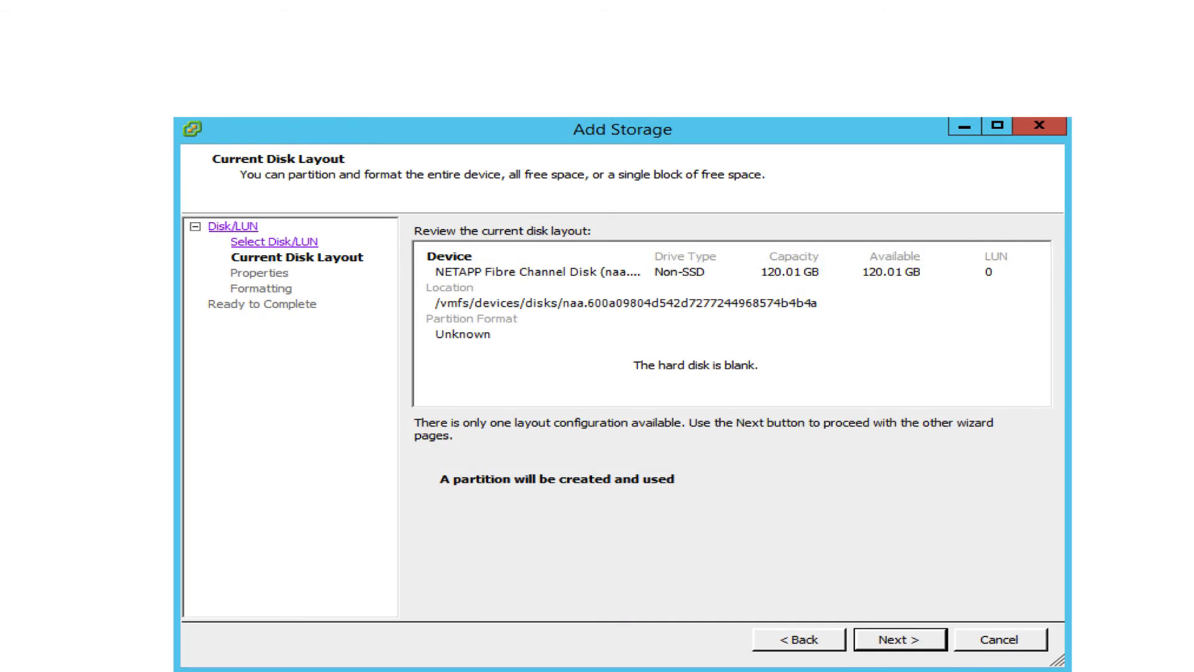
left_click(901, 639)
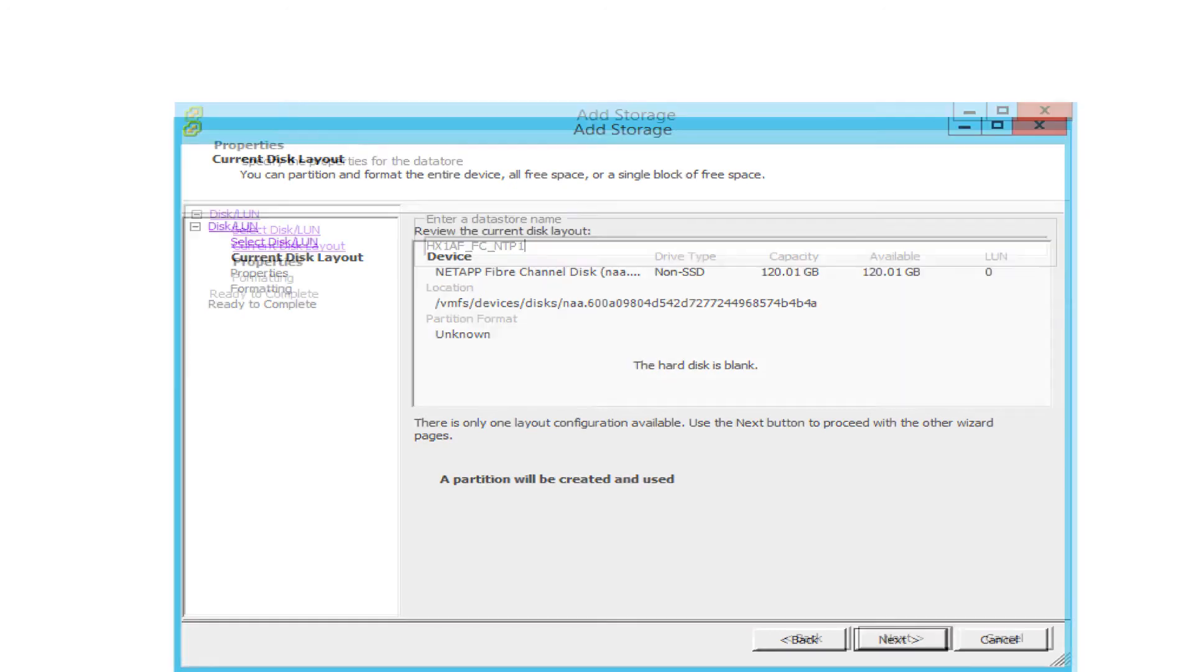
left_click(902, 655)
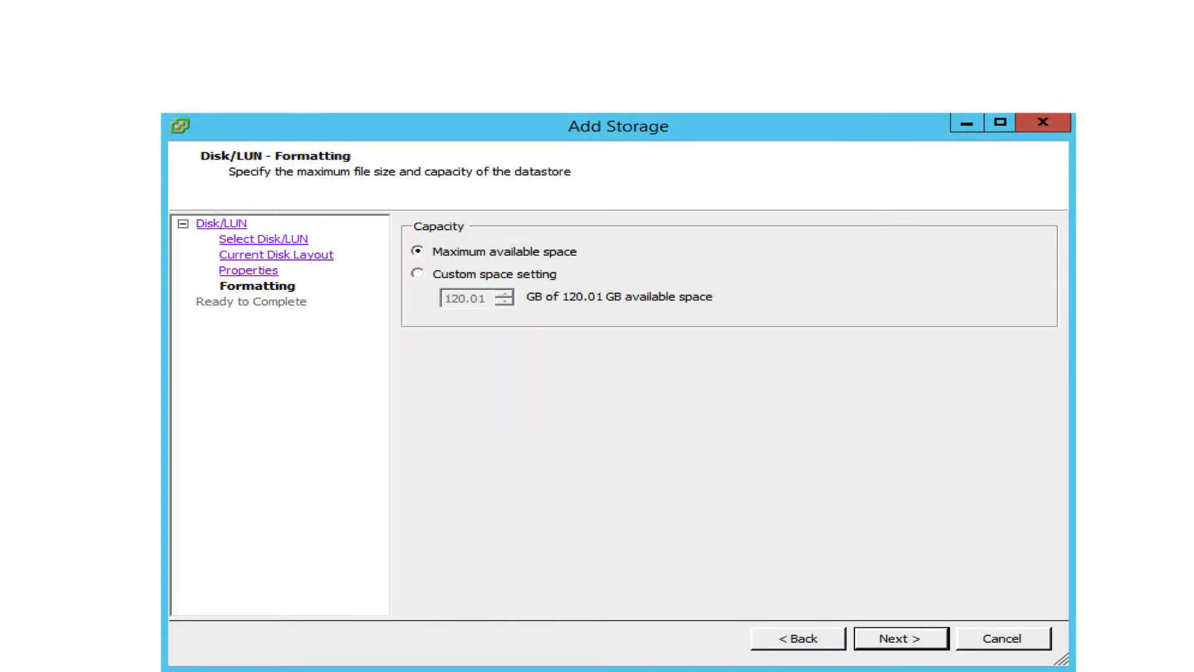
left_click(903, 655)
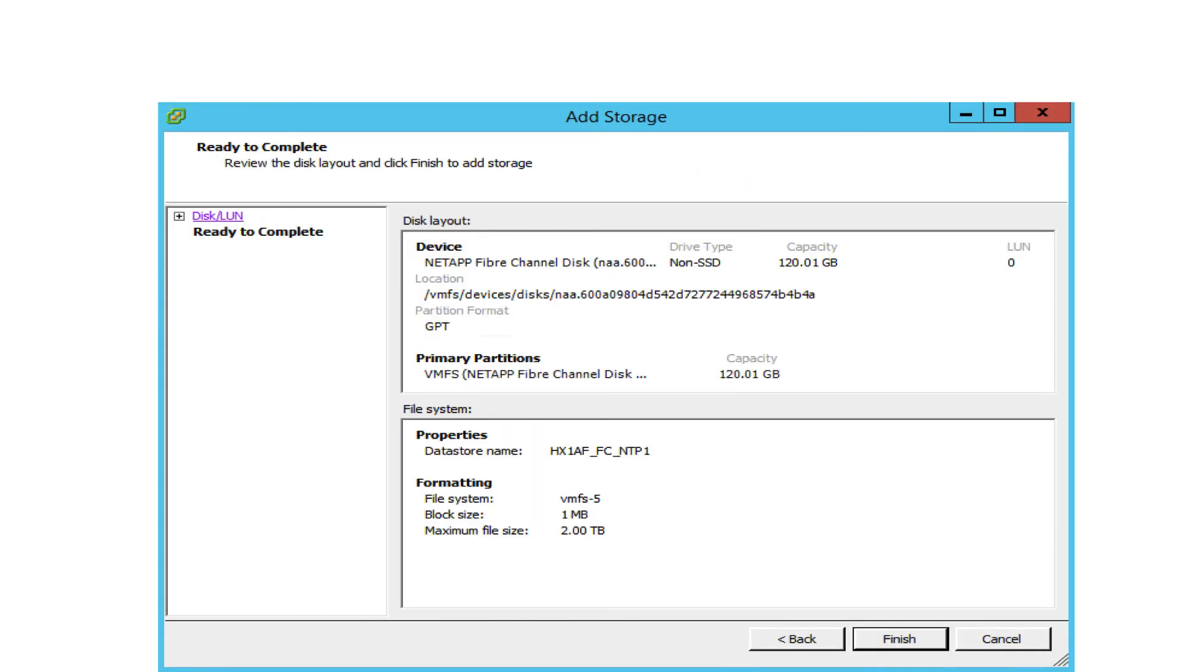
left_click(907, 638)
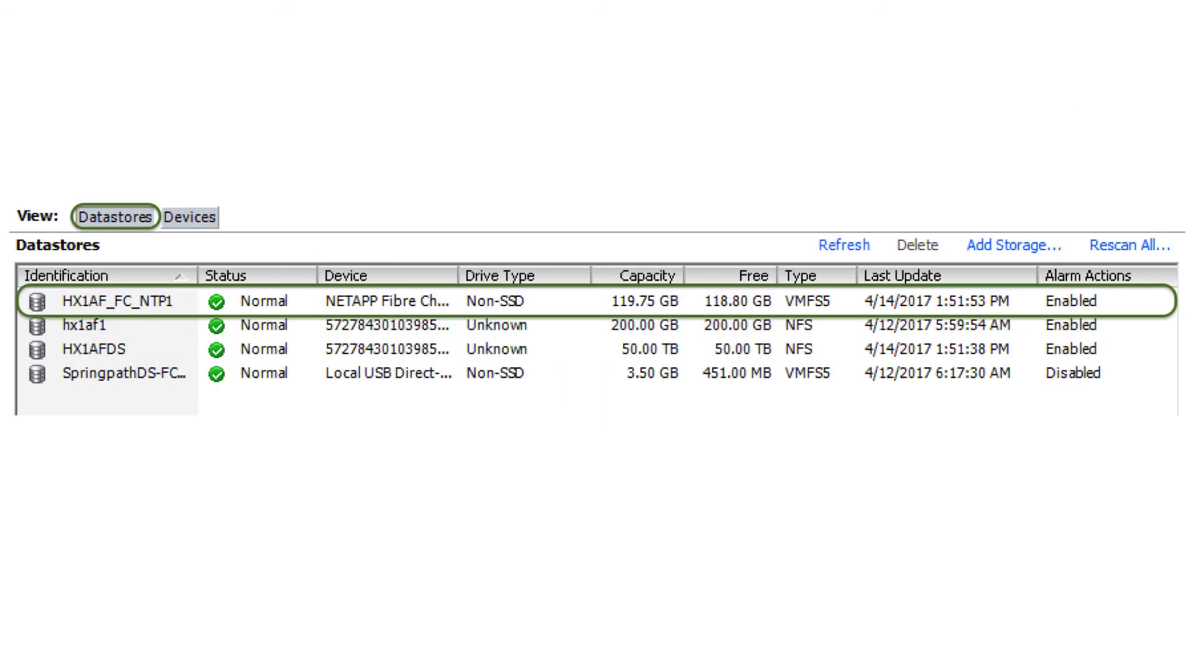